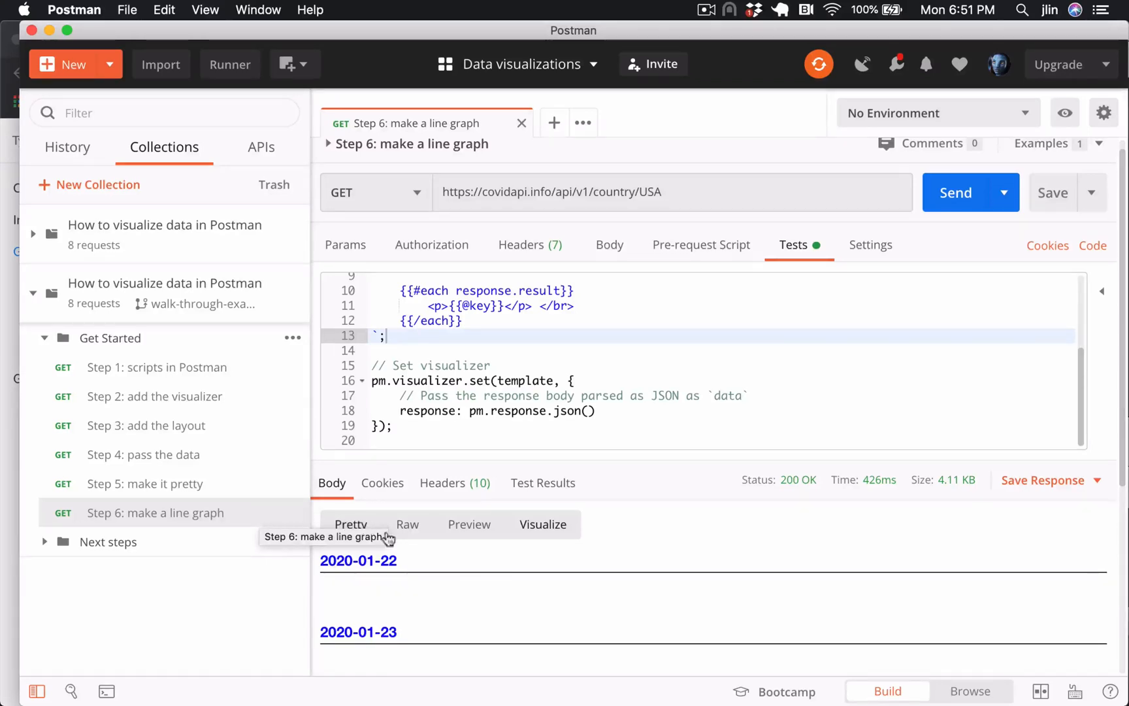
# - Scroll through the USA COVID response JSON showing per-date counts
pyautogui.scroll(-3)
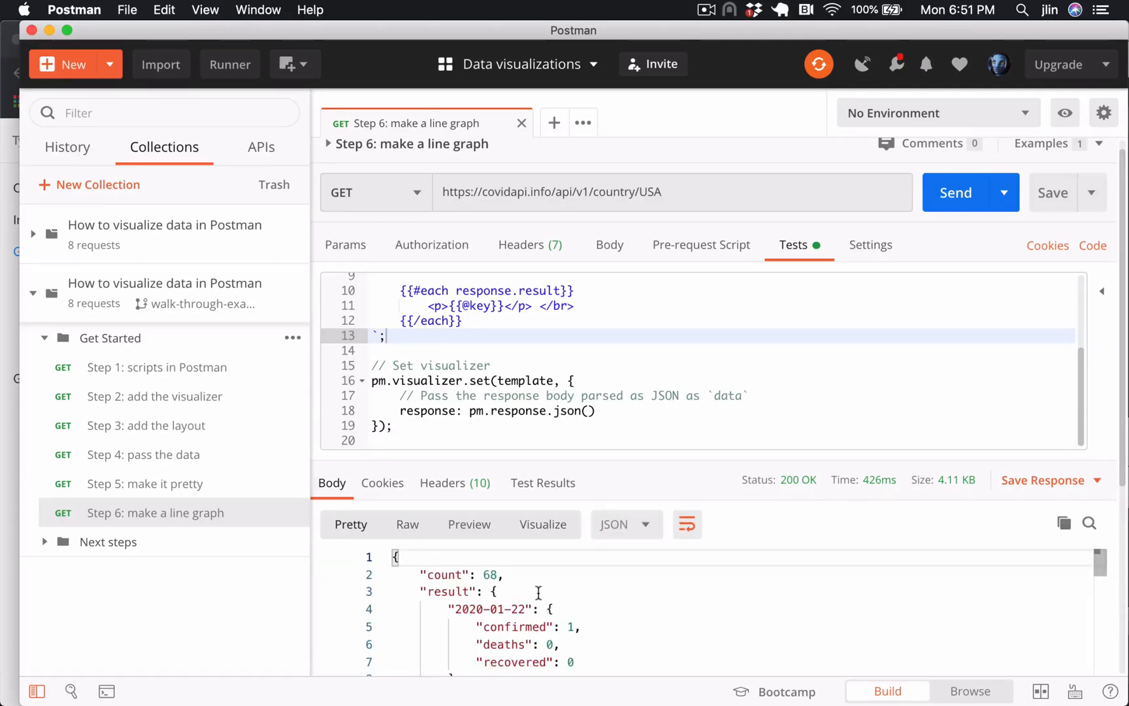
pyautogui.scroll(-3)
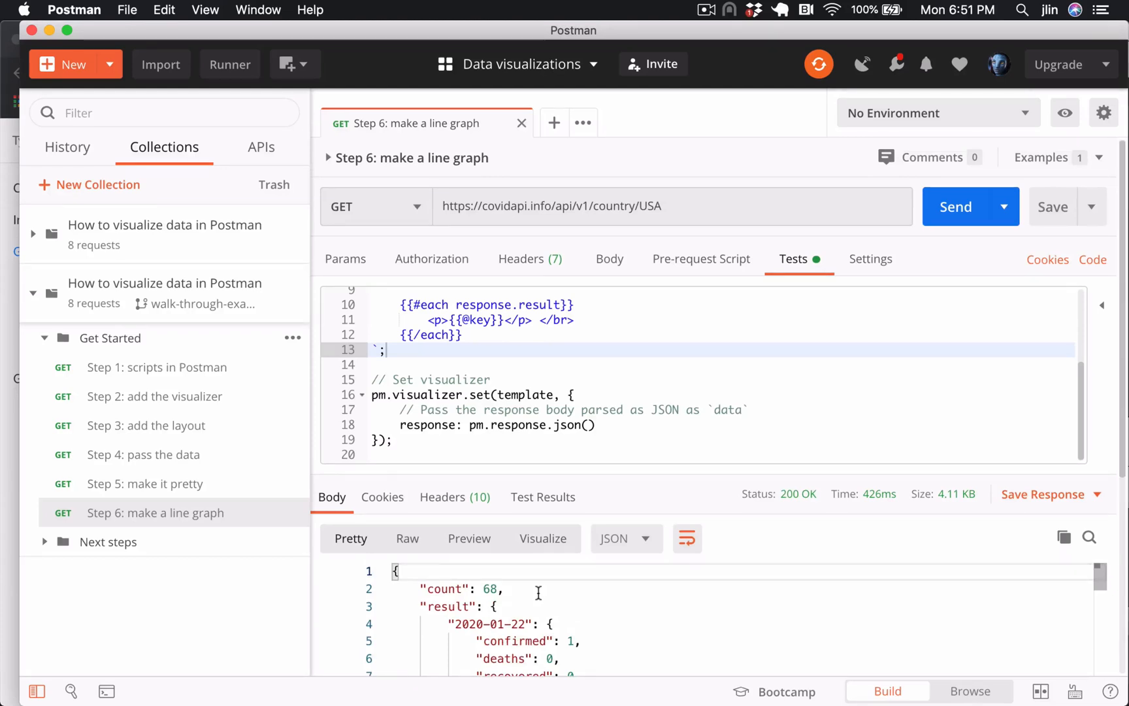
pyautogui.moveTo(416, 595)
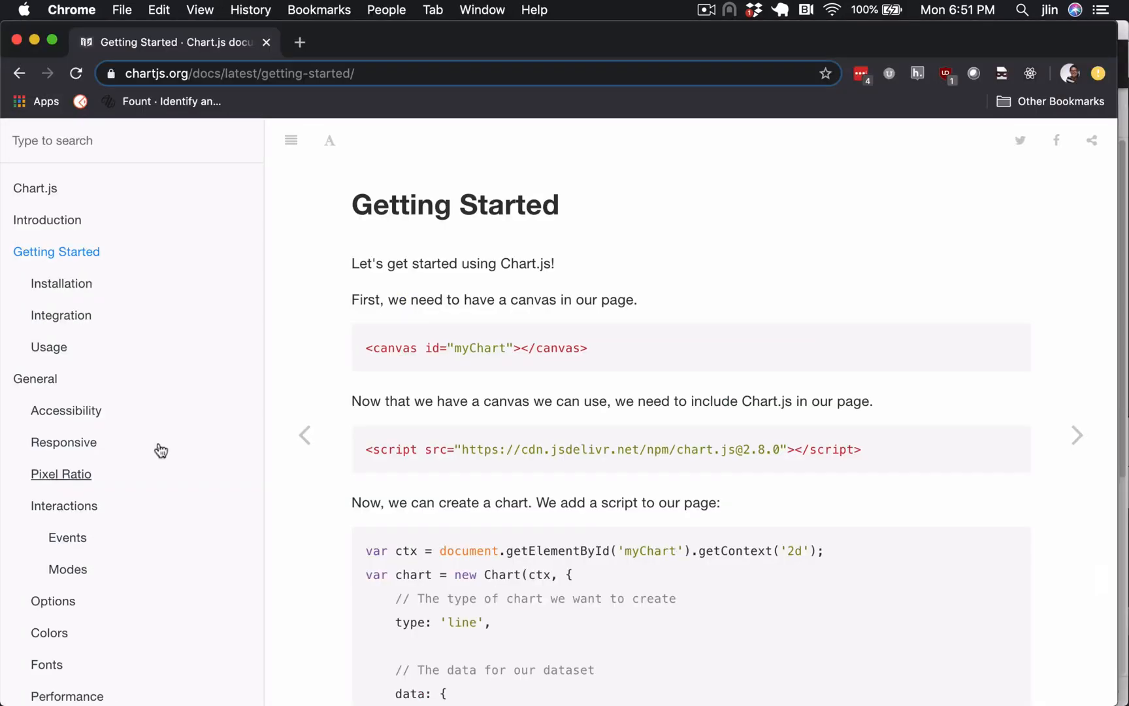
# - Add the Chart.js 2.8.0 CDN script include on a new line above the myChart canvas
pyautogui.scroll(-3)
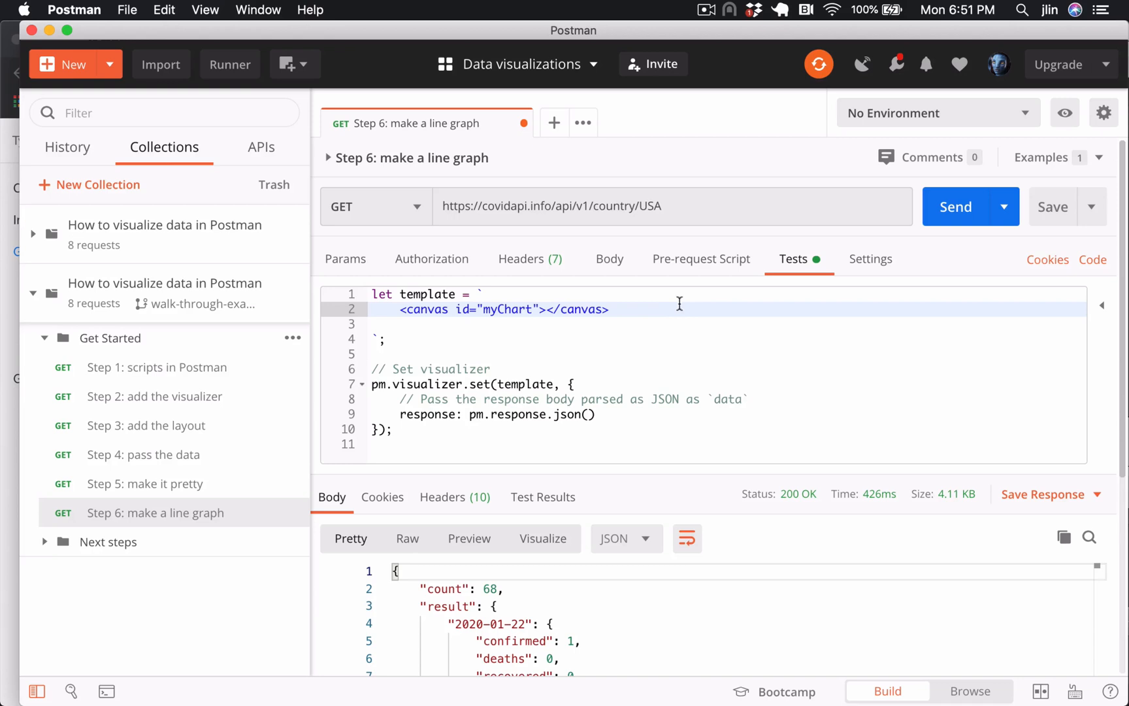
pyautogui.press('Enter')
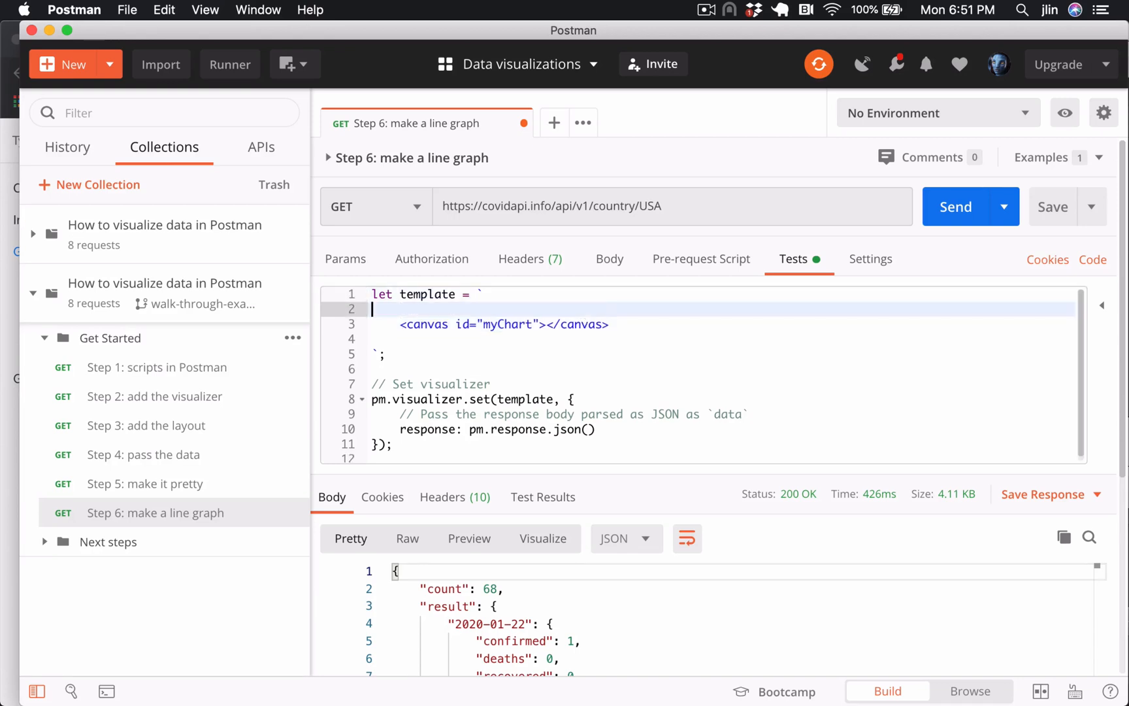
pyautogui.write('<script src="https://cdn.jsdelivr.net/npm/chart.js@2.8.0"></script>')
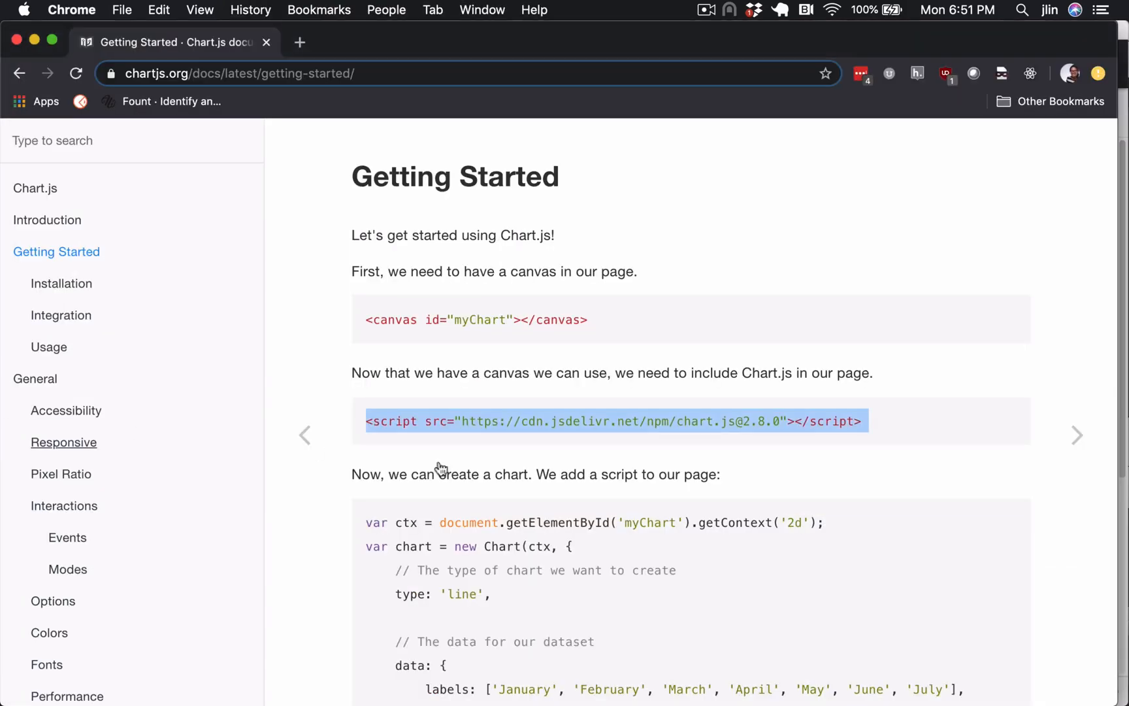
# - Scroll the Chart.js guide to the script src include for the template
pyautogui.scroll(-3)
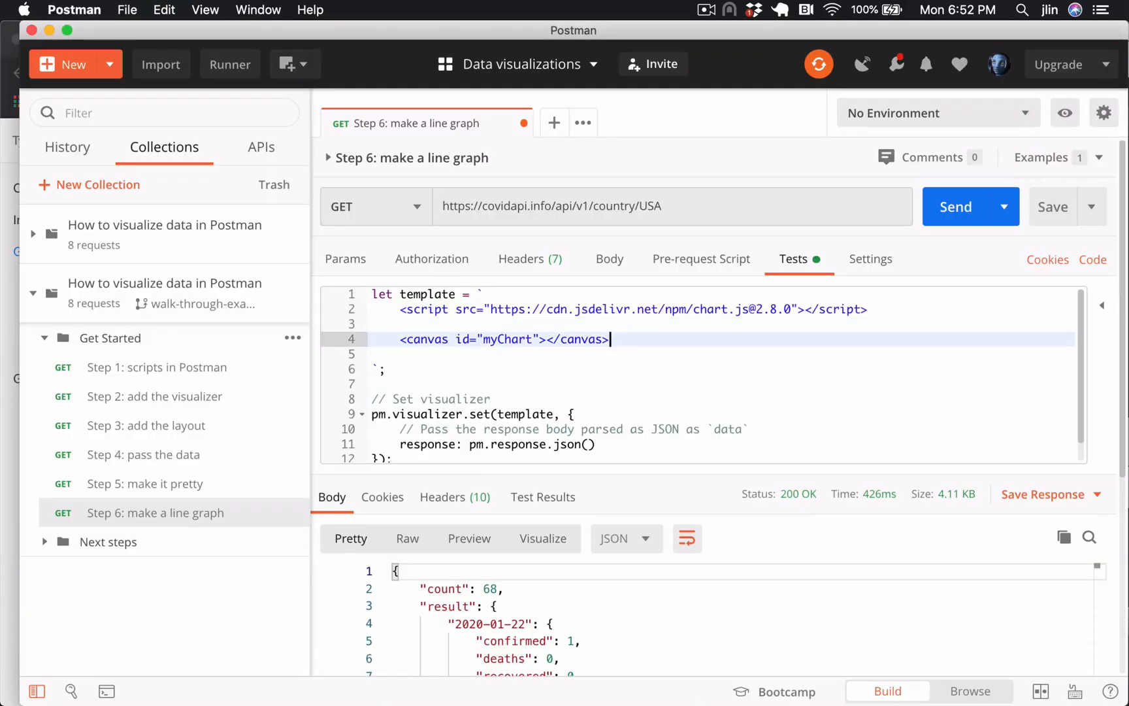
# - Add a <script></script> block below the canvas holding the example line-chart code and re-send
pyautogui.write('<sc')
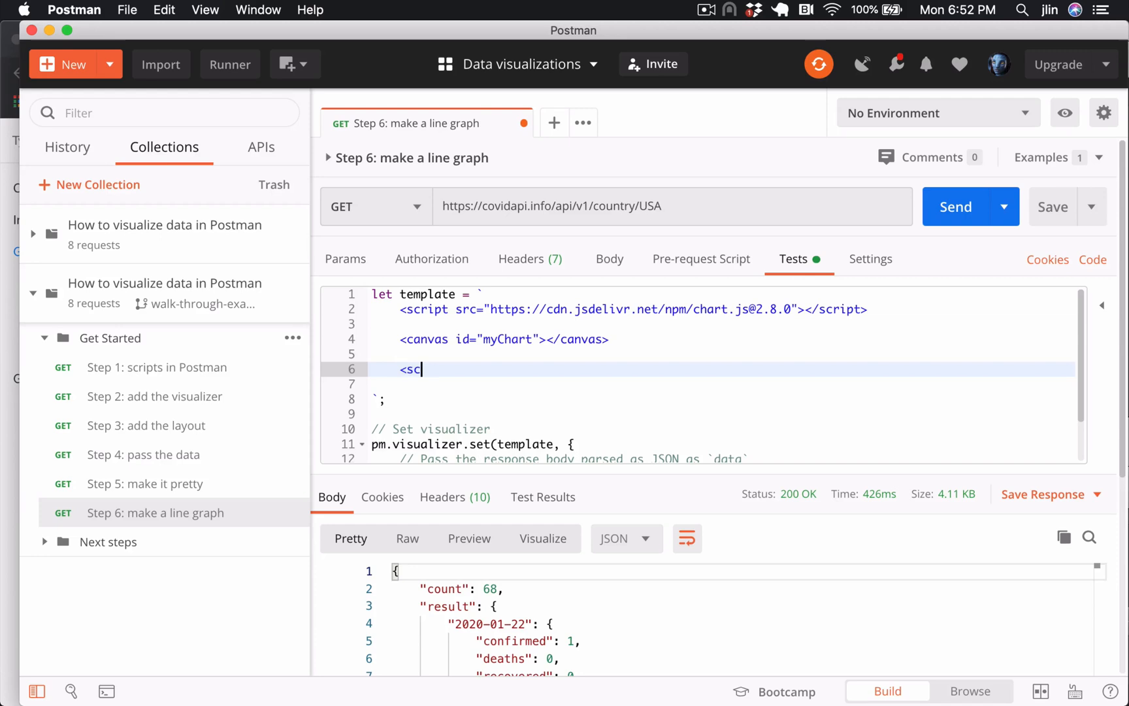
pyautogui.write('ript>')
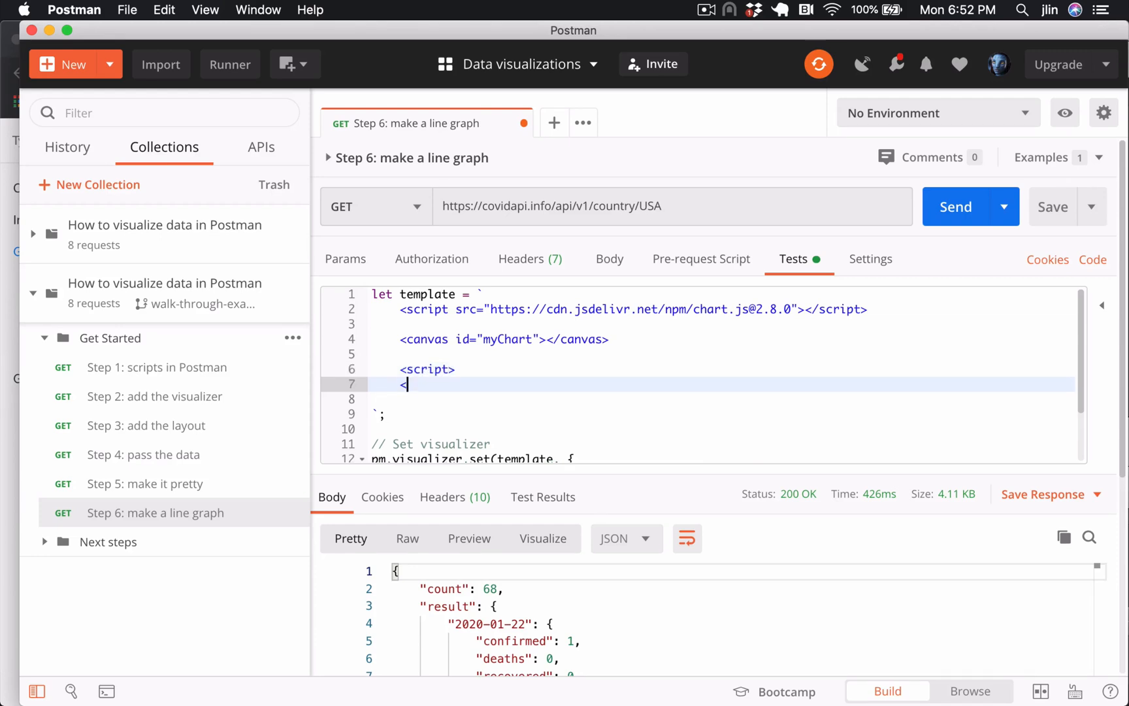
pyautogui.write('/script>')
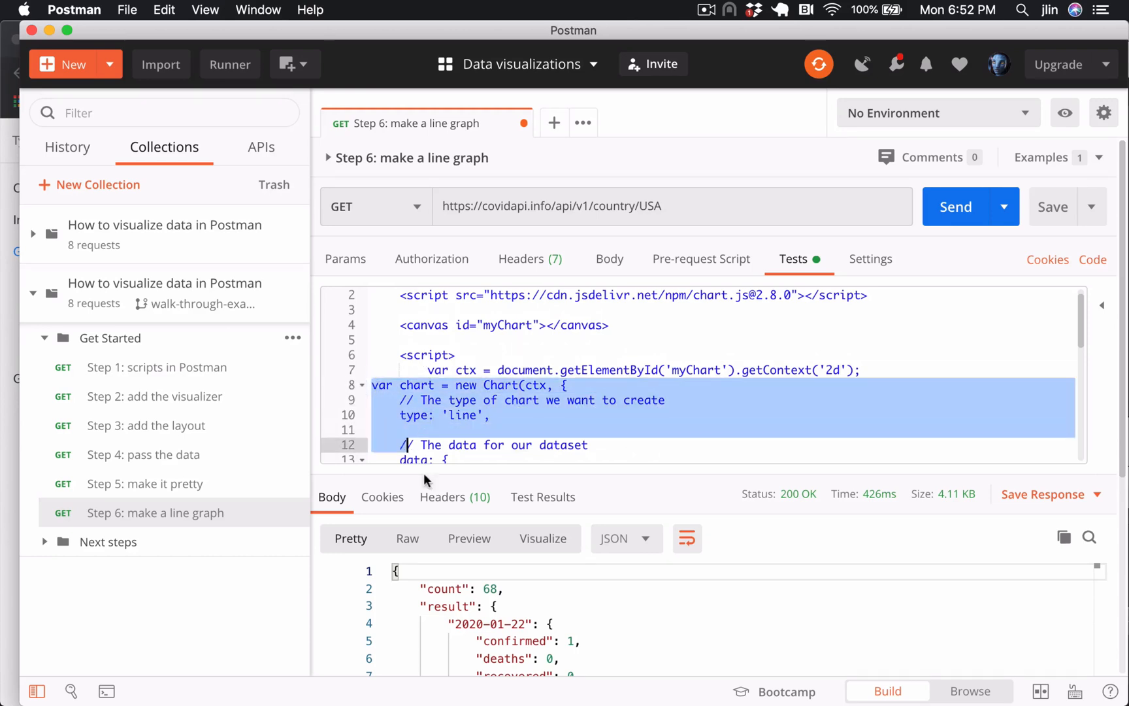
pyautogui.scroll(-3)
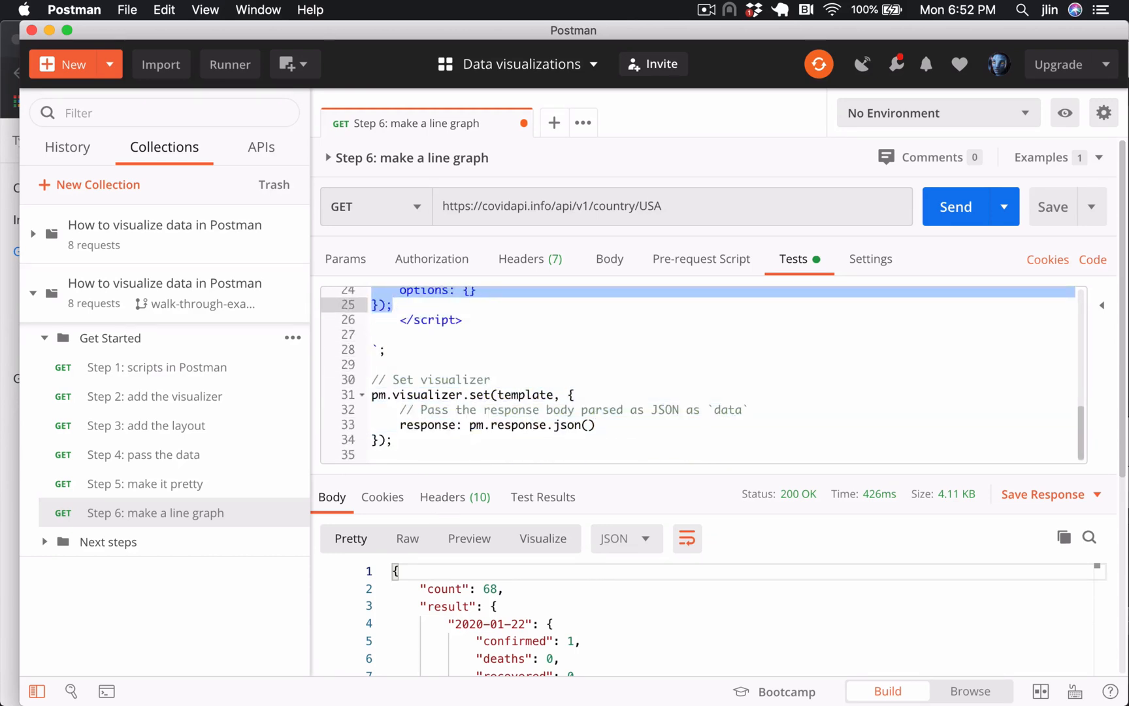
pyautogui.click(956, 206)
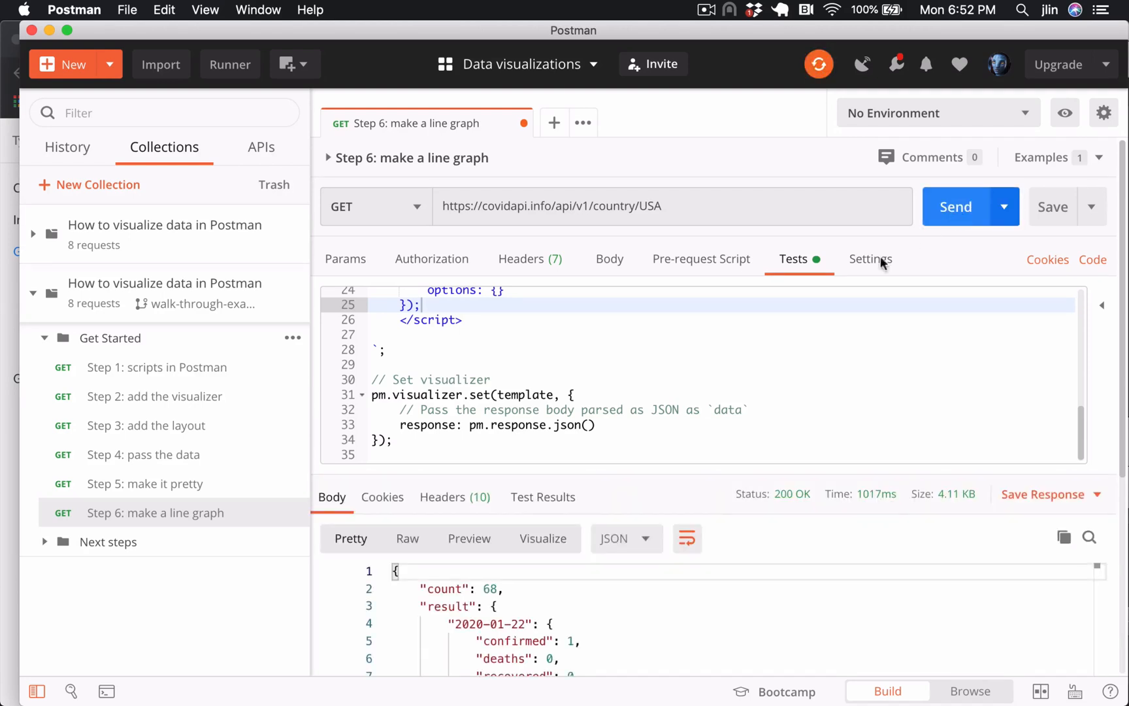
pyautogui.click(542, 539)
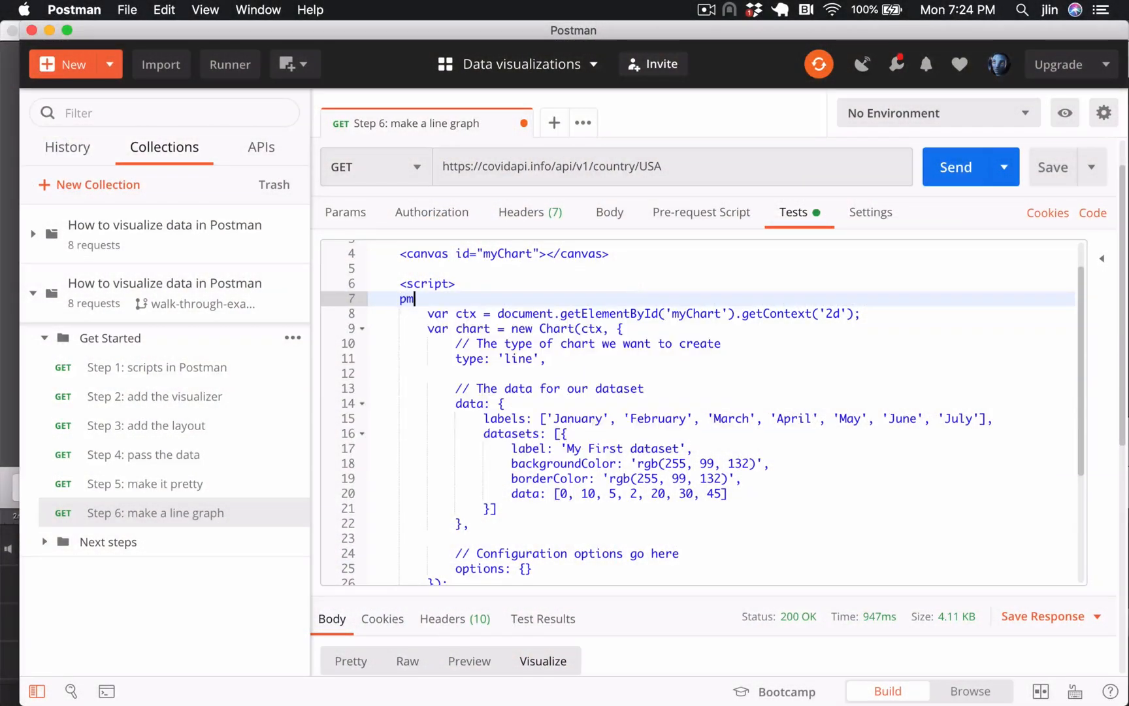
# - Wrap the chart code in pm.getData(function (error, data) { ... });
pyautogui.write('.getData()')
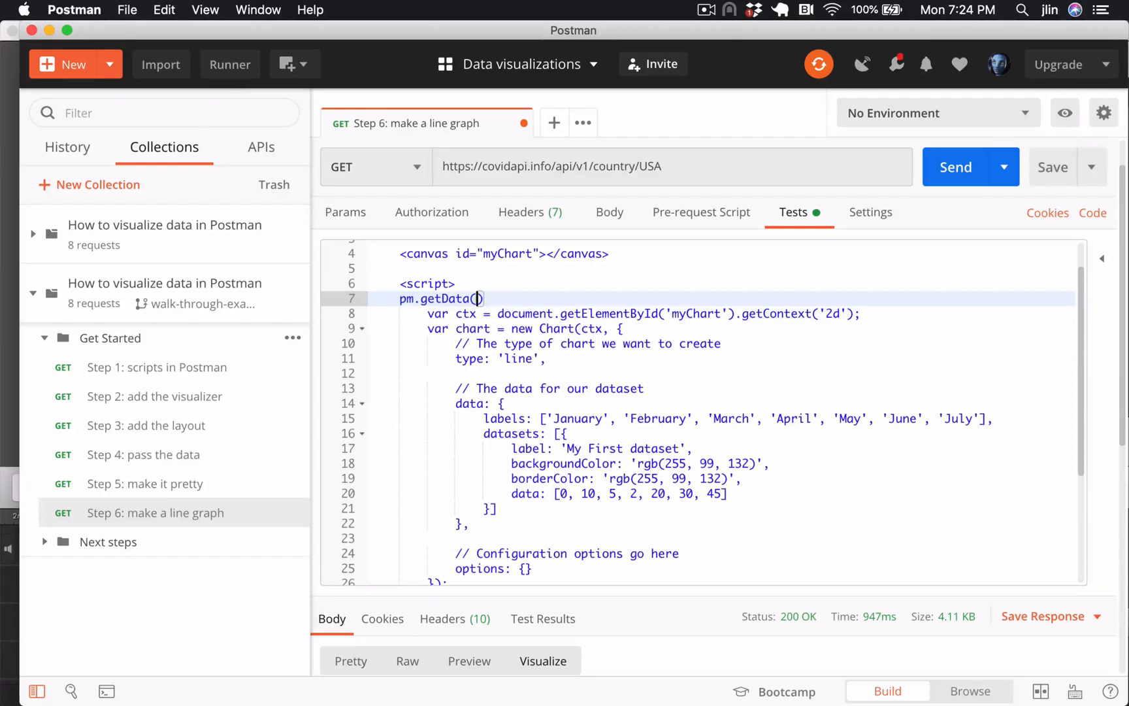
pyautogui.write('function')
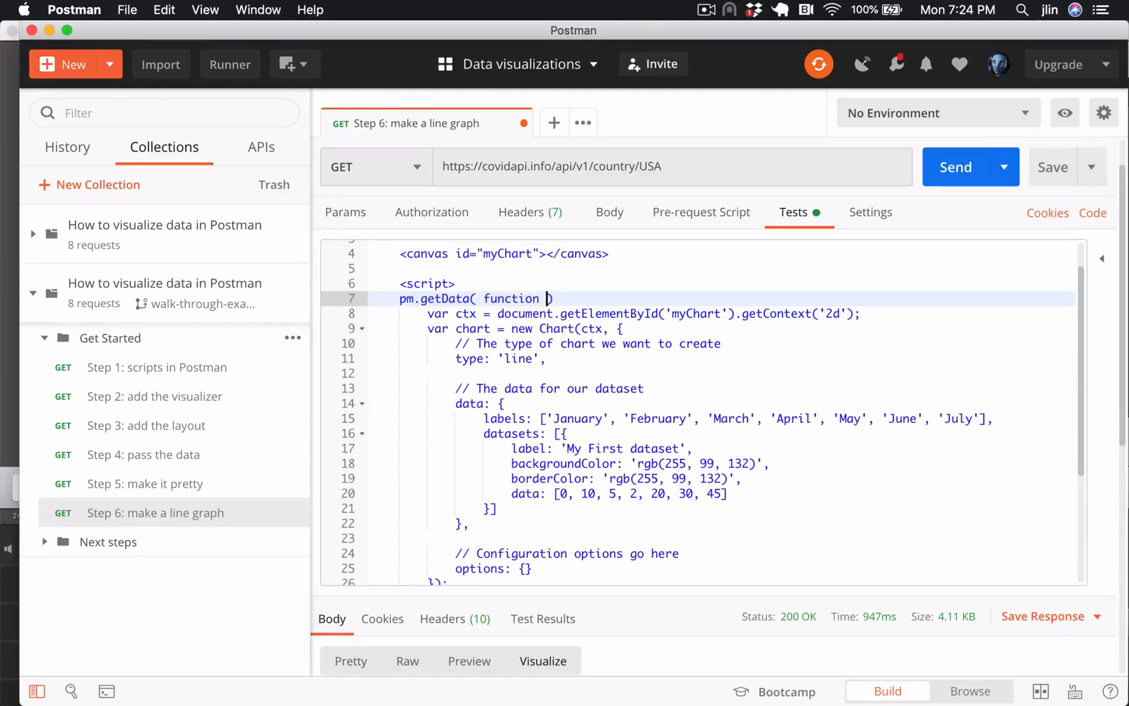
pyautogui.write('error, data')
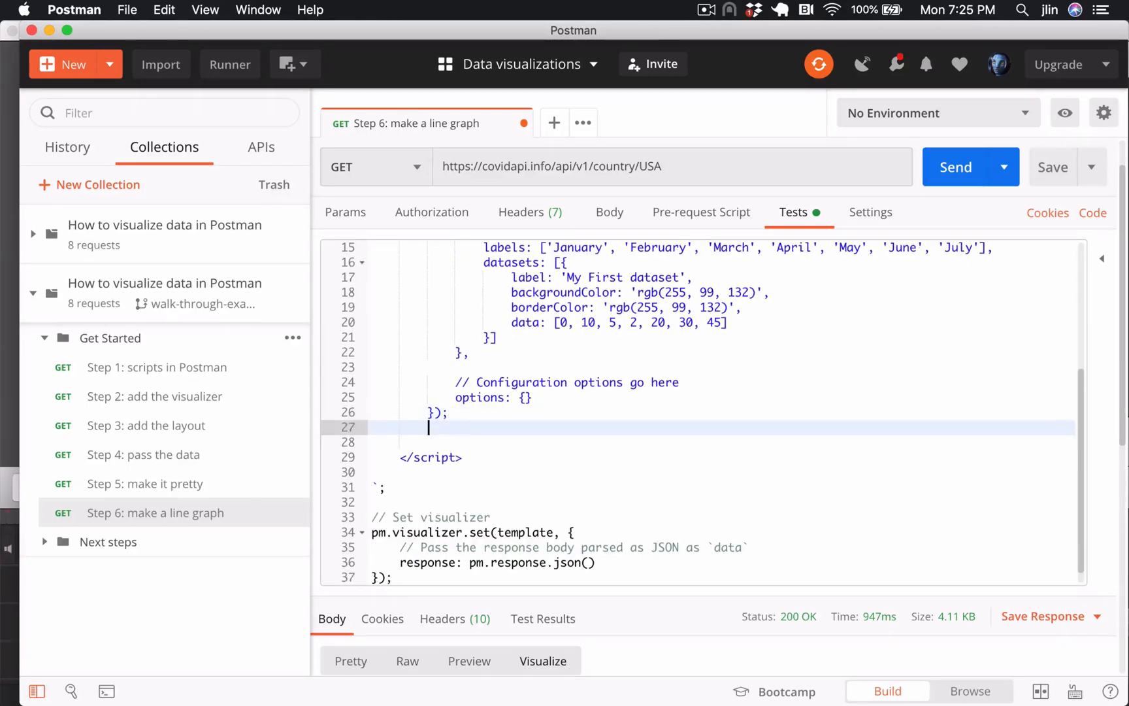
pyautogui.write('});')
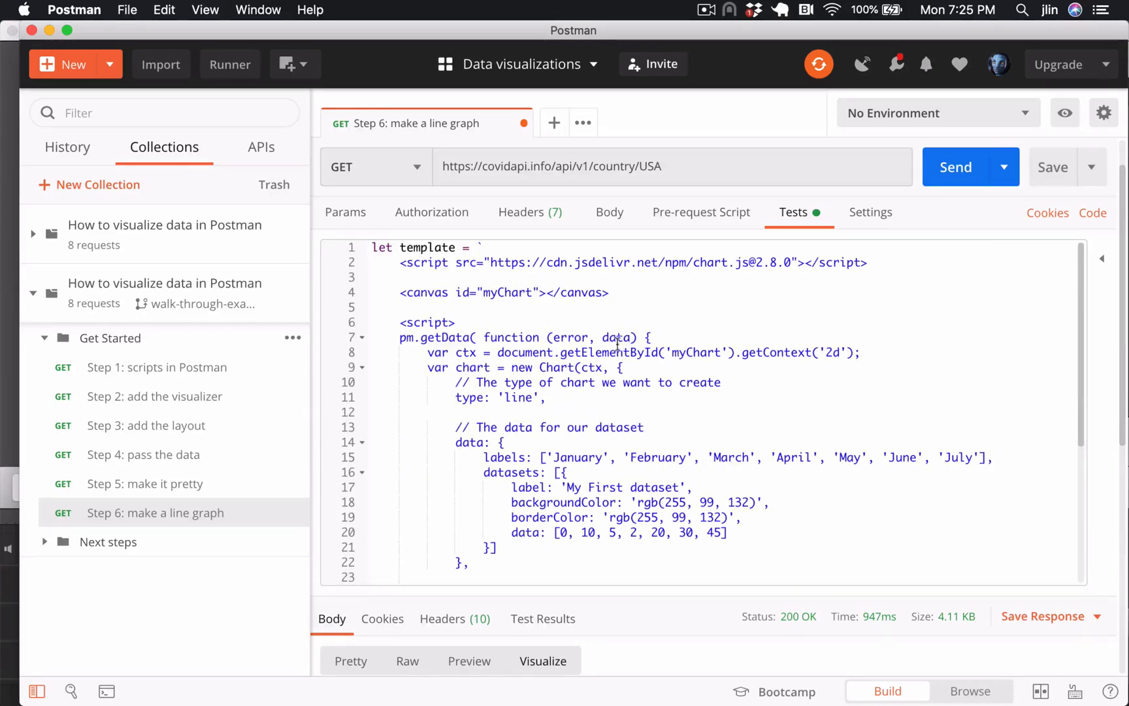
pyautogui.doubleClick(617, 338)
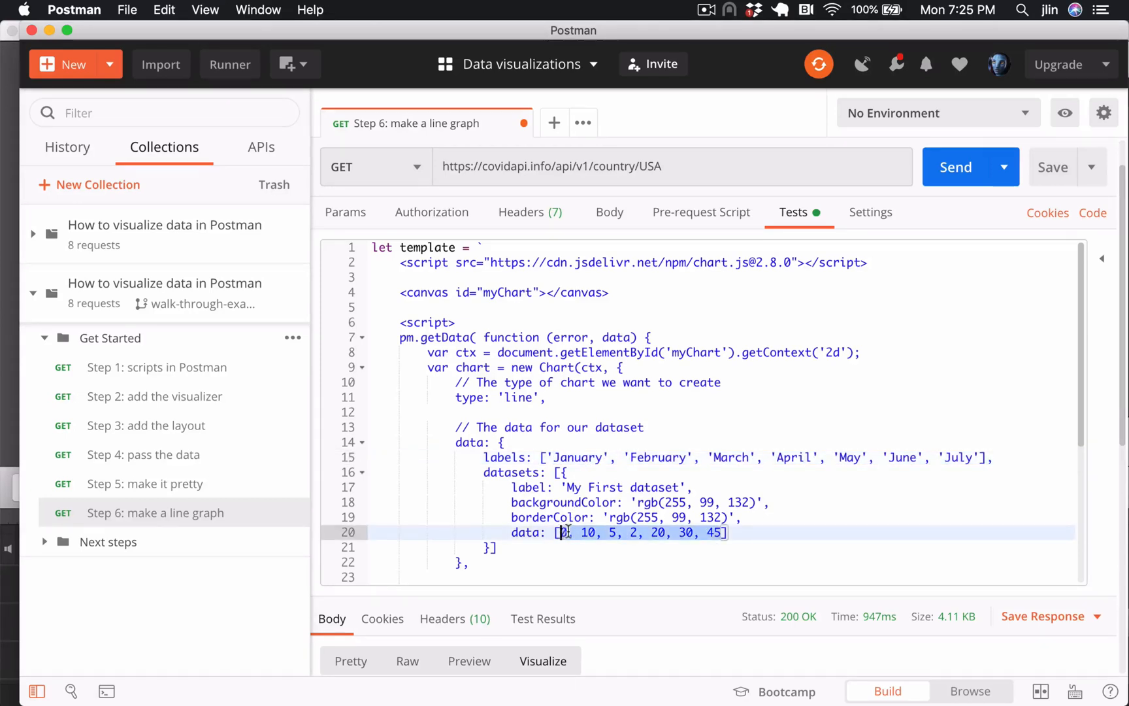
# - Set labels to Object.entries(data.response.result).map(item => item[0])
pyautogui.click(567, 532)
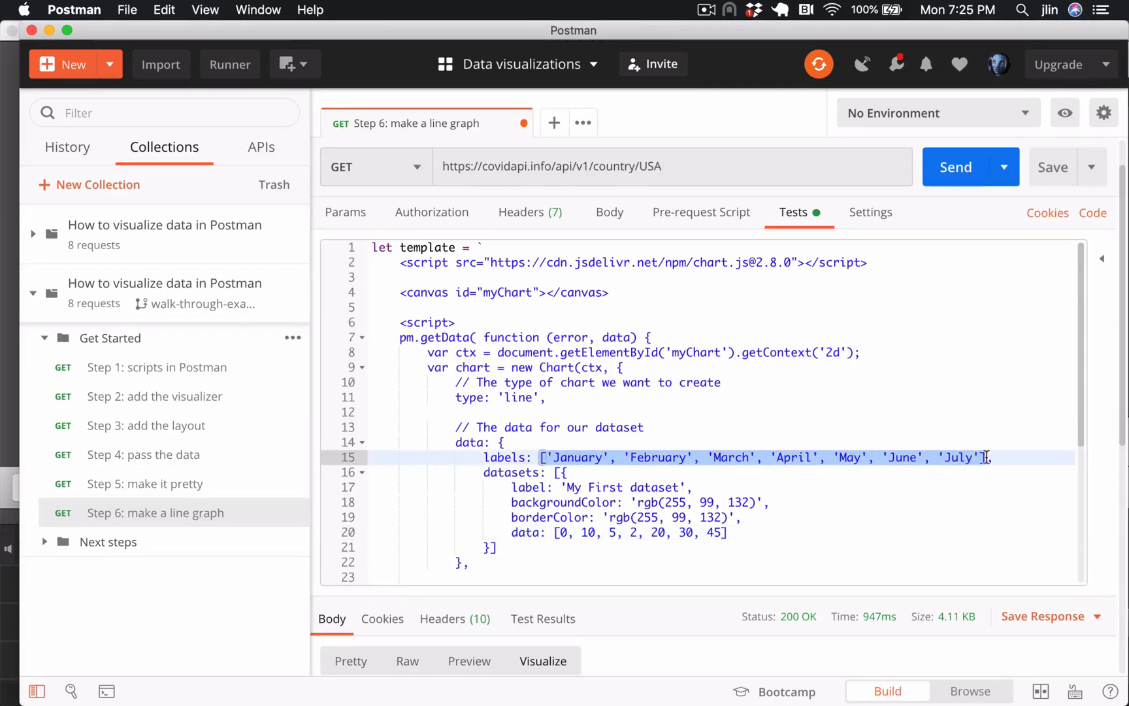
pyautogui.write('Object.entries(data.response.result).map( (item) => item[0]),')
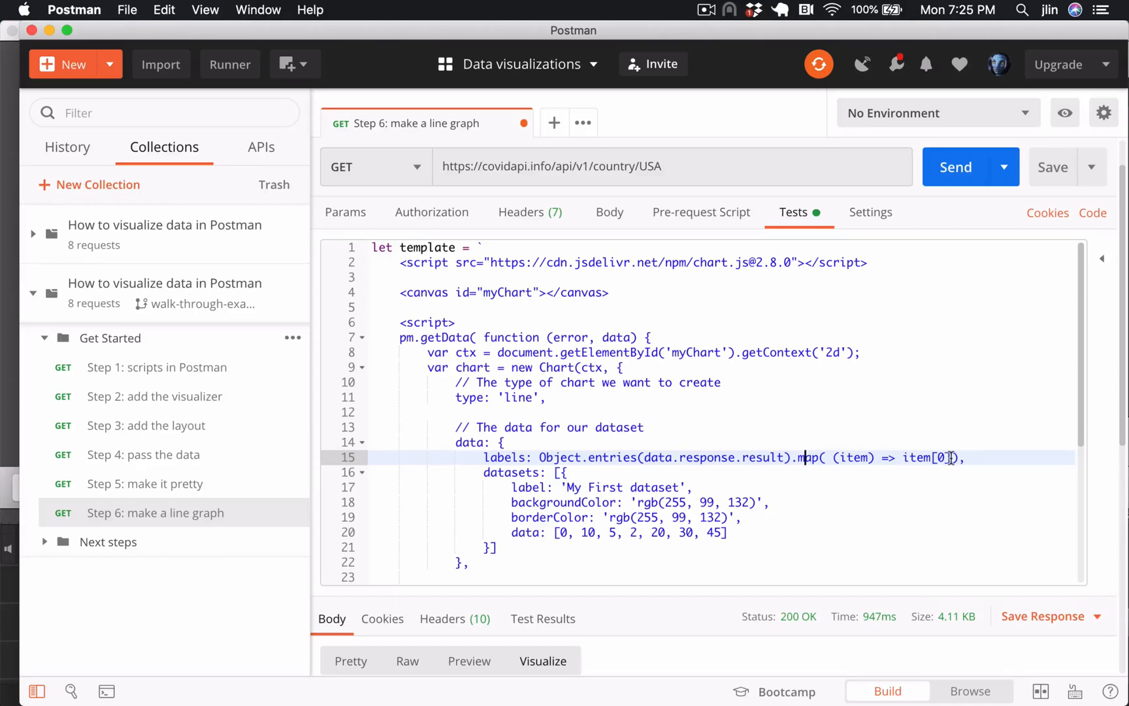
# - Name the dataset 'USA COVID timeseries', plot item[1].confirmed as data, and rerun to draw the chart
pyautogui.doubleClick(930, 457)
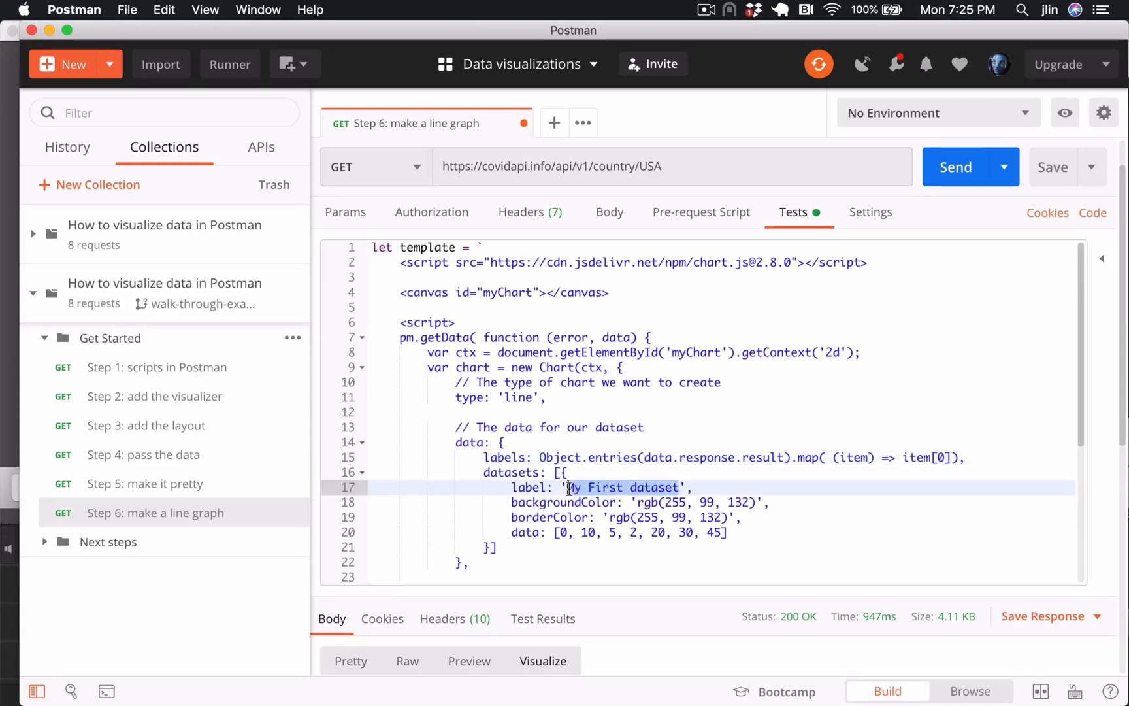
pyautogui.write("USA COVID ',")
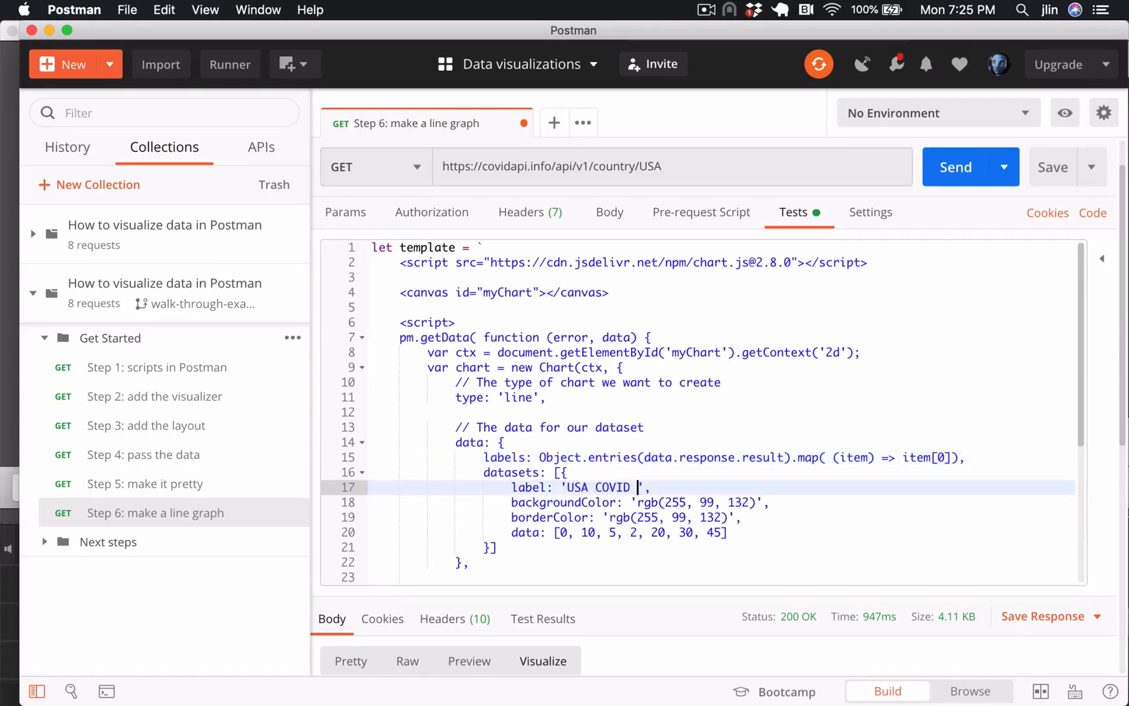
pyautogui.write('timeseries')
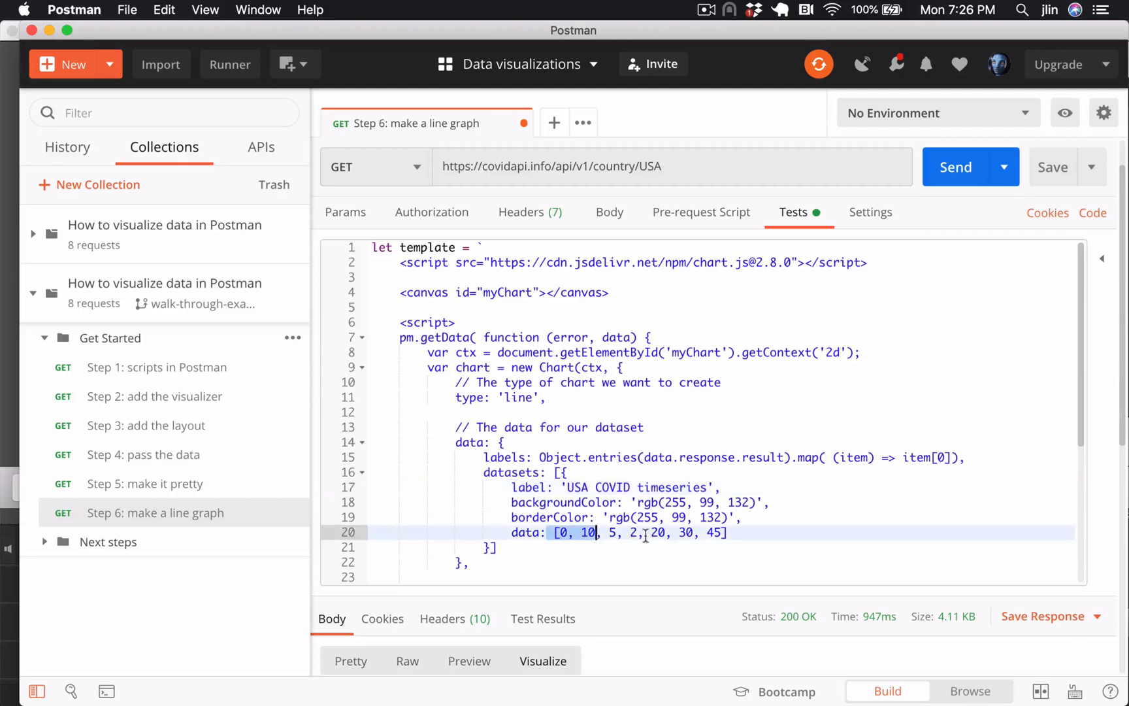
pyautogui.write('Object.entries(data.response.result).map( (item) => item[0])')
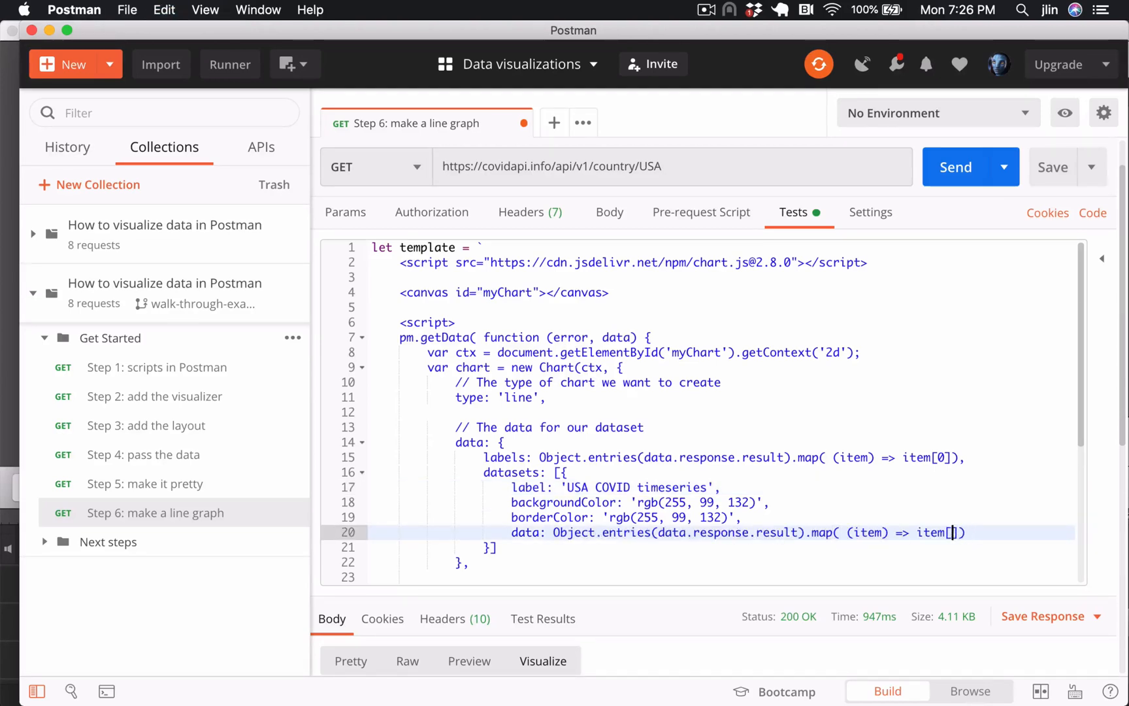
pyautogui.write('1].confirm')
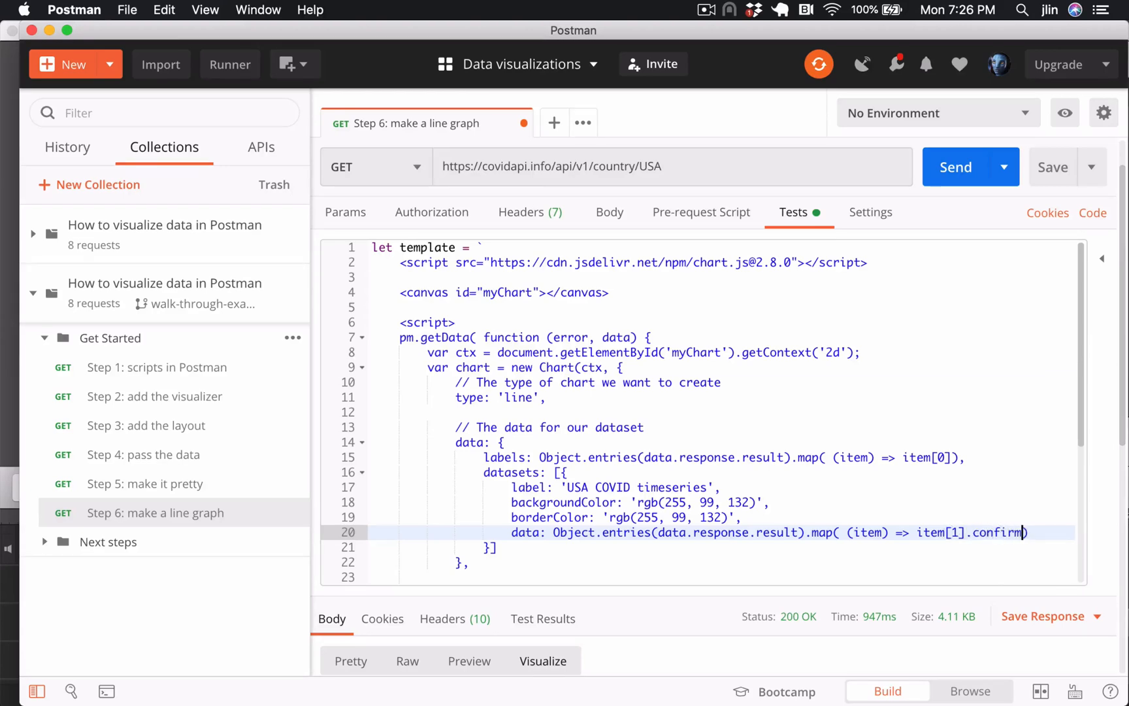
pyautogui.click(955, 166)
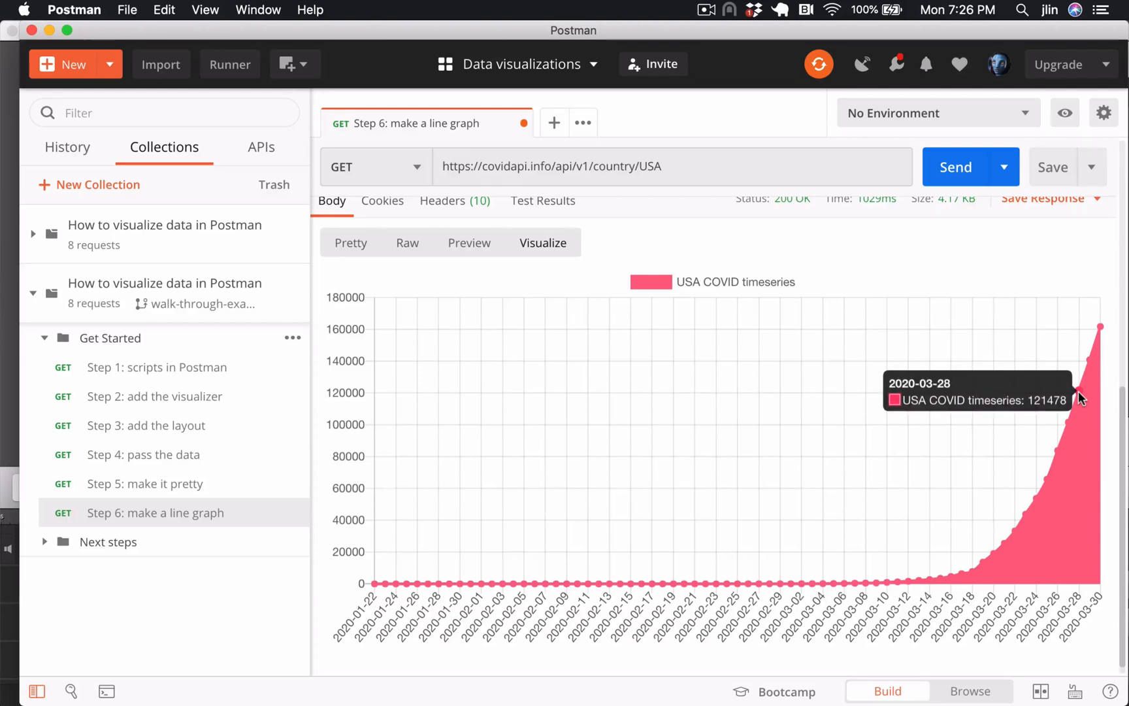
pyautogui.moveTo(1088, 361)
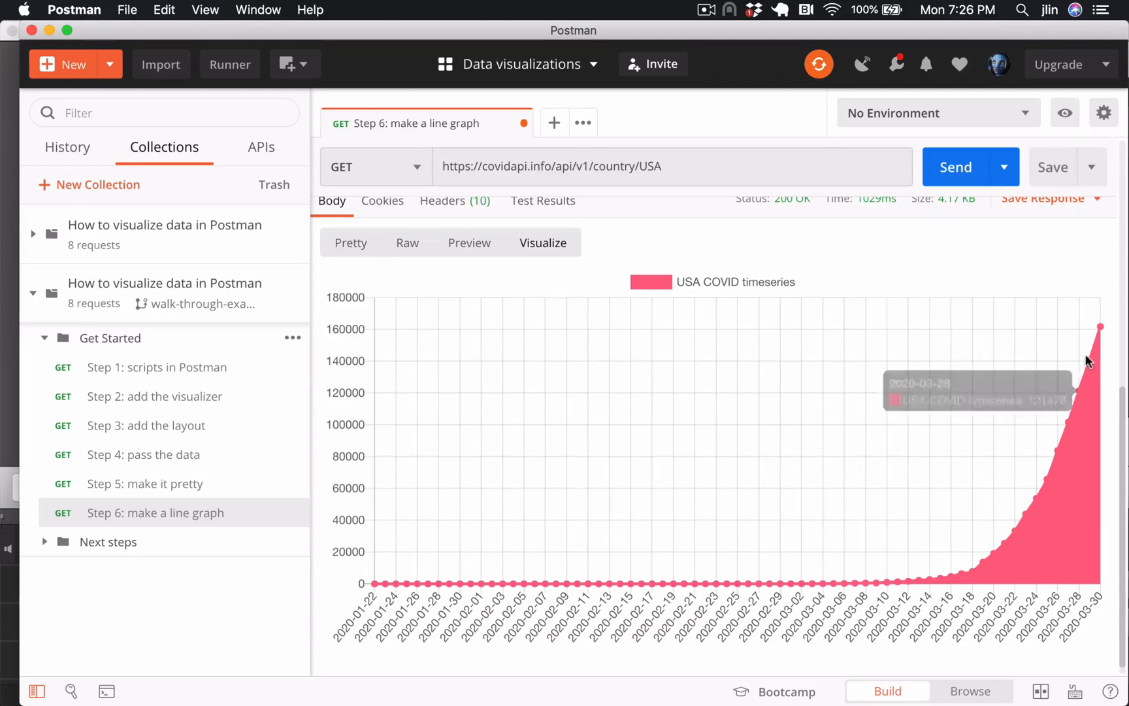
pyautogui.moveTo(1099, 327)
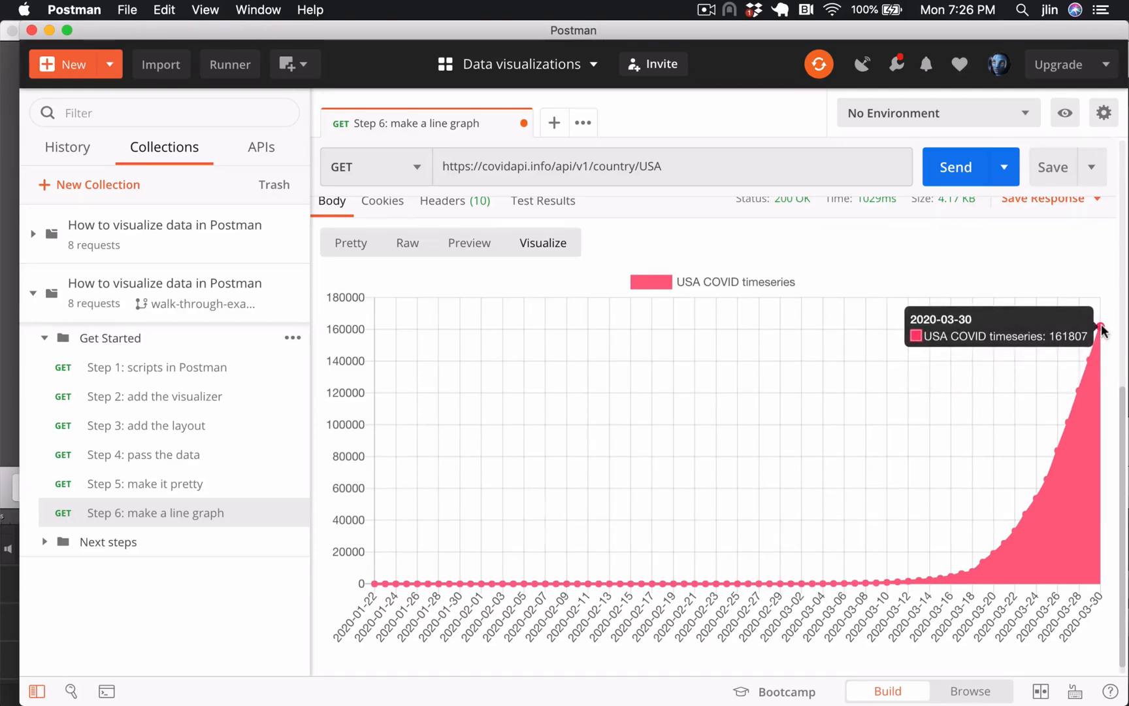